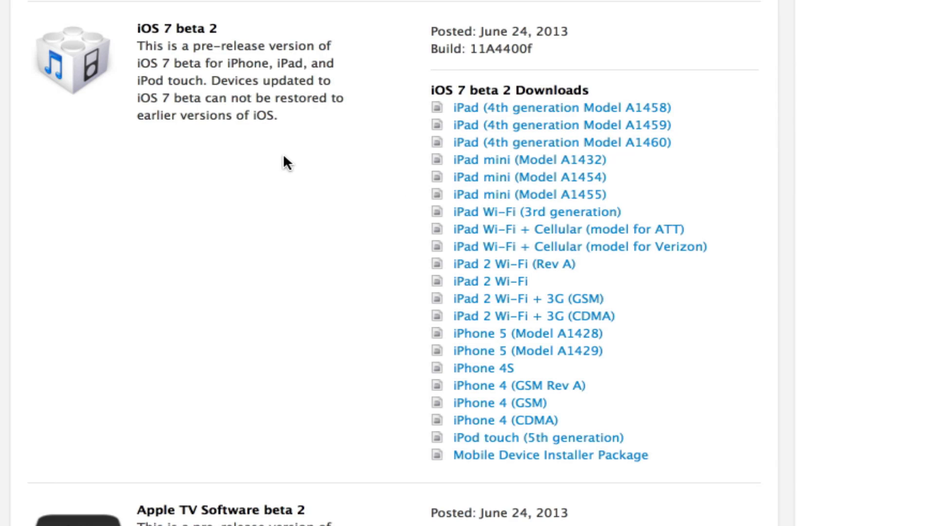
pyautogui.moveTo(298, 174)
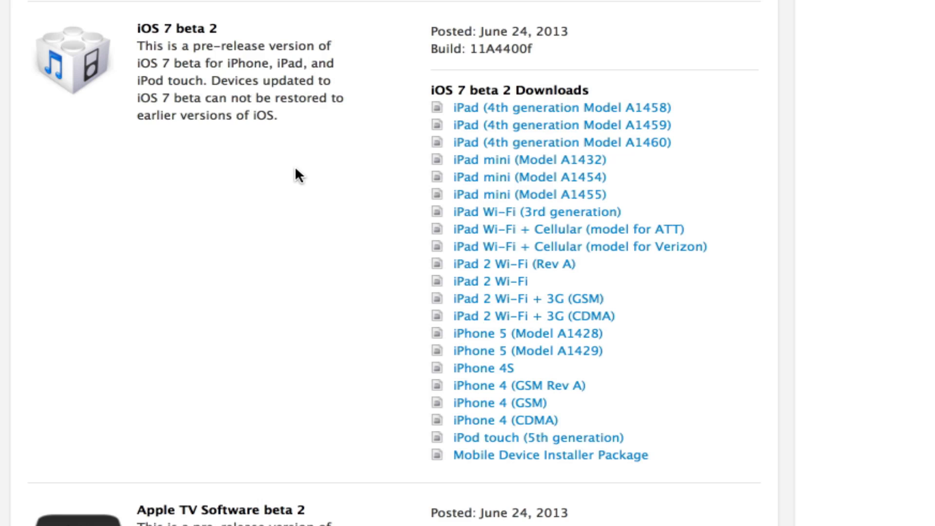
pyautogui.moveTo(481, 125)
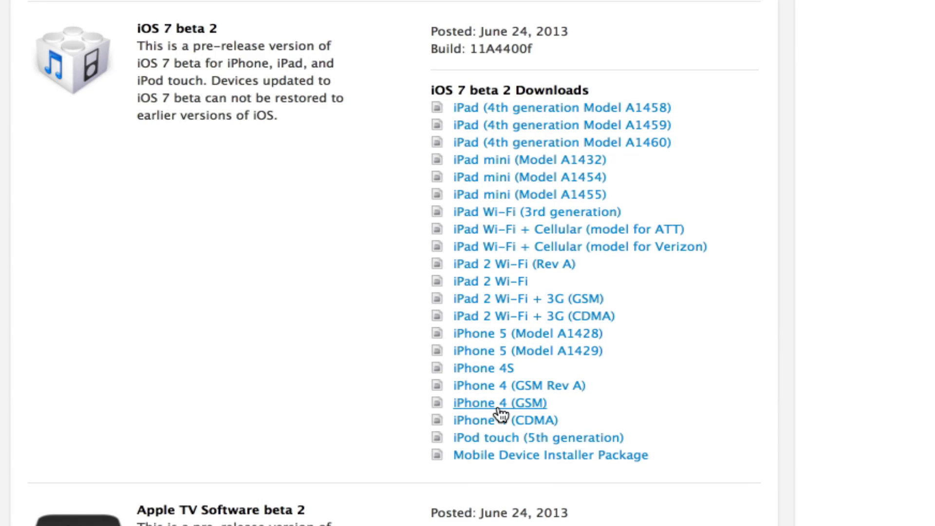
pyautogui.moveTo(642, 465)
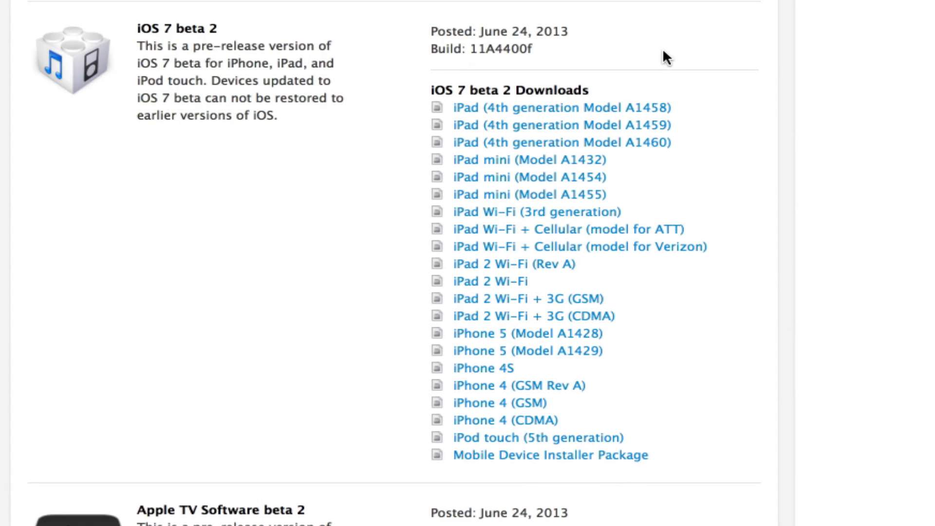
pyautogui.moveTo(782, 254)
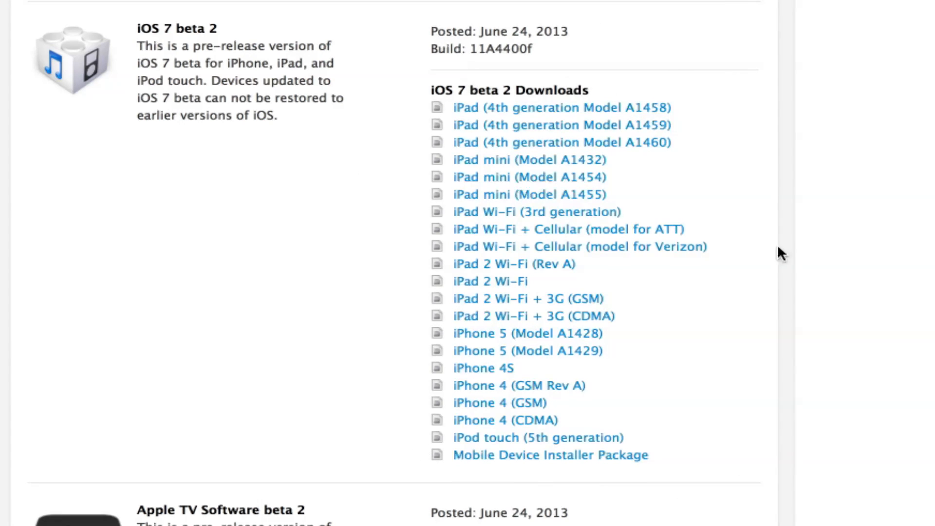
pyautogui.moveTo(406, 88)
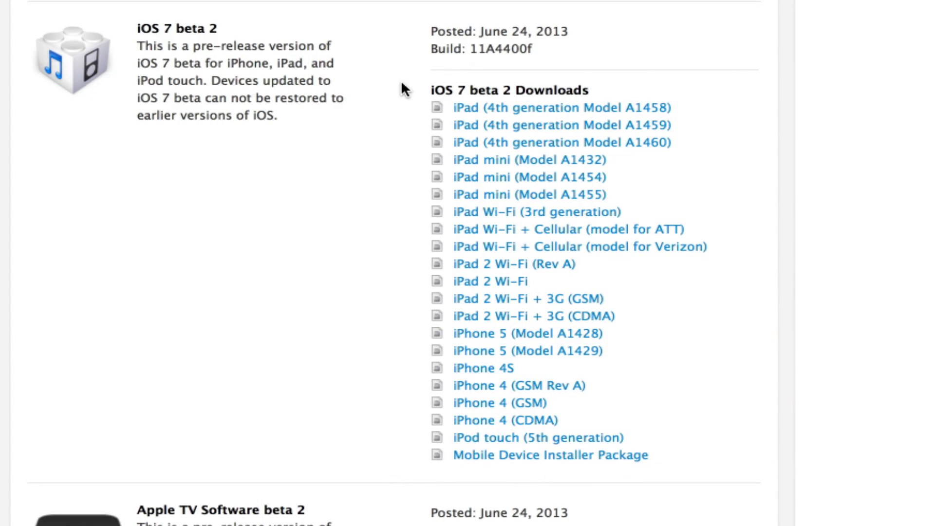
pyautogui.moveTo(677, 483)
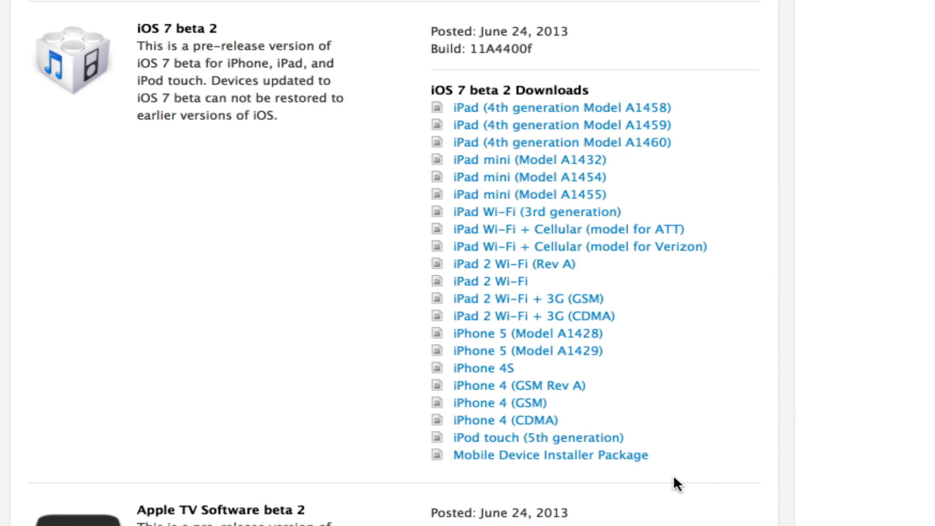
pyautogui.moveTo(402, 58)
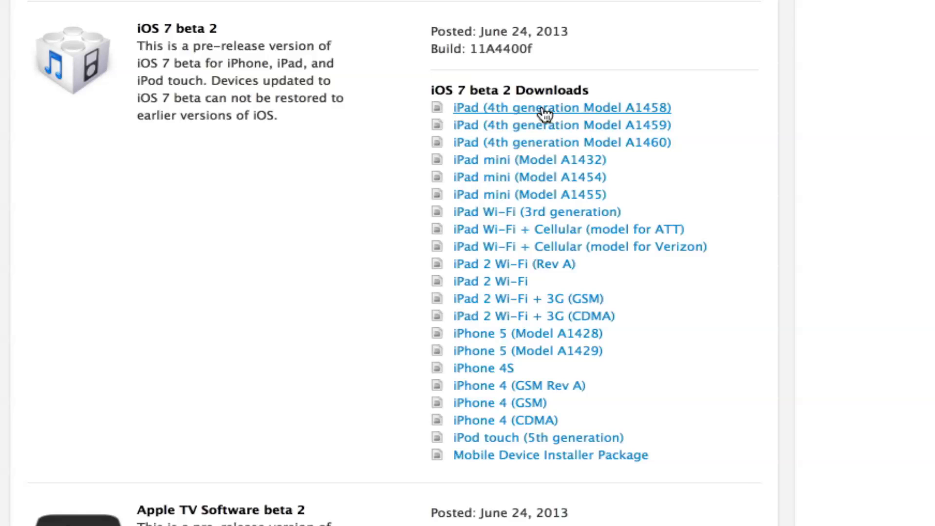
pyautogui.moveTo(528, 333)
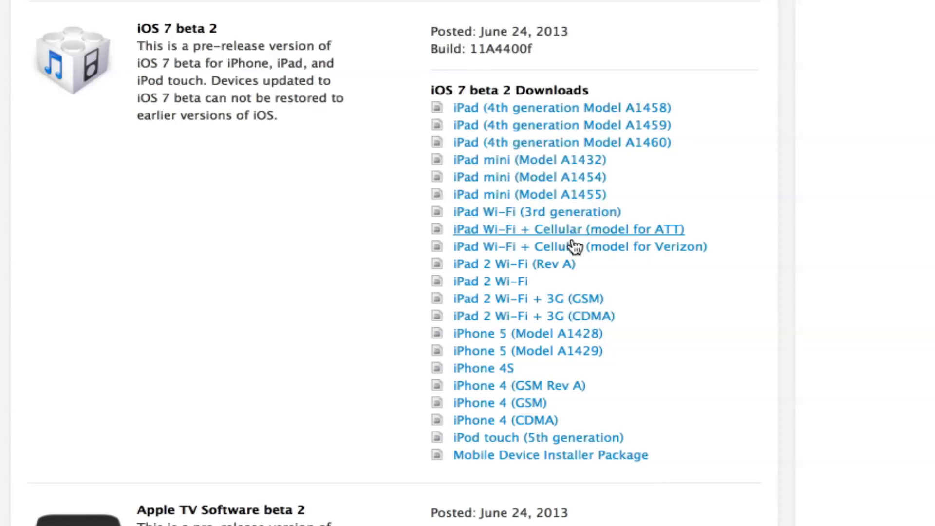
pyautogui.moveTo(651, 247)
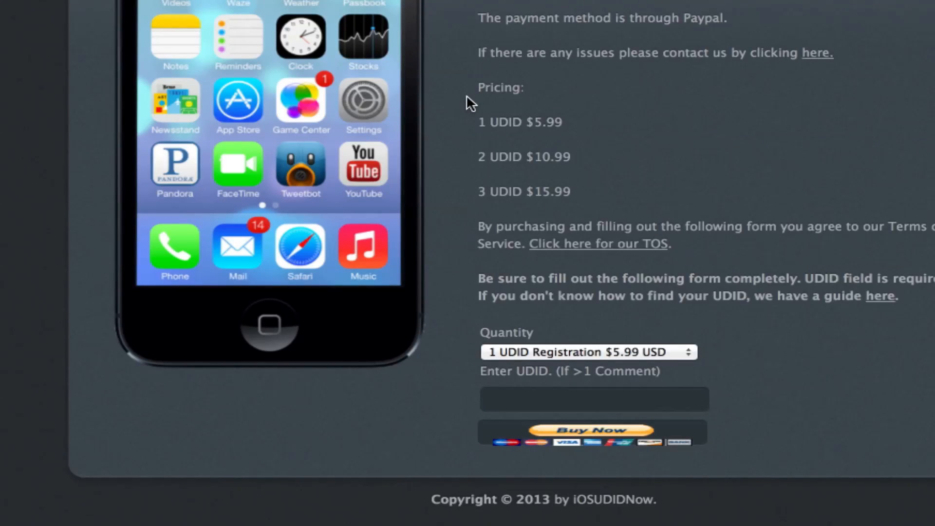
pyautogui.moveTo(564, 191)
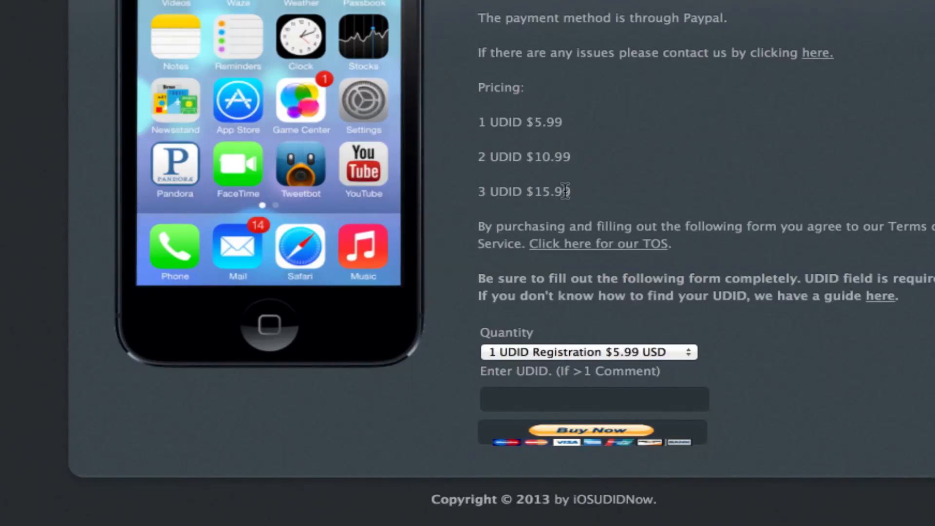
# Highlight the '2 UDID $10.99' and '3 UDID $15.99' price tiers on the order page.
pyautogui.moveTo(480, 156); pyautogui.dragTo(564, 191)
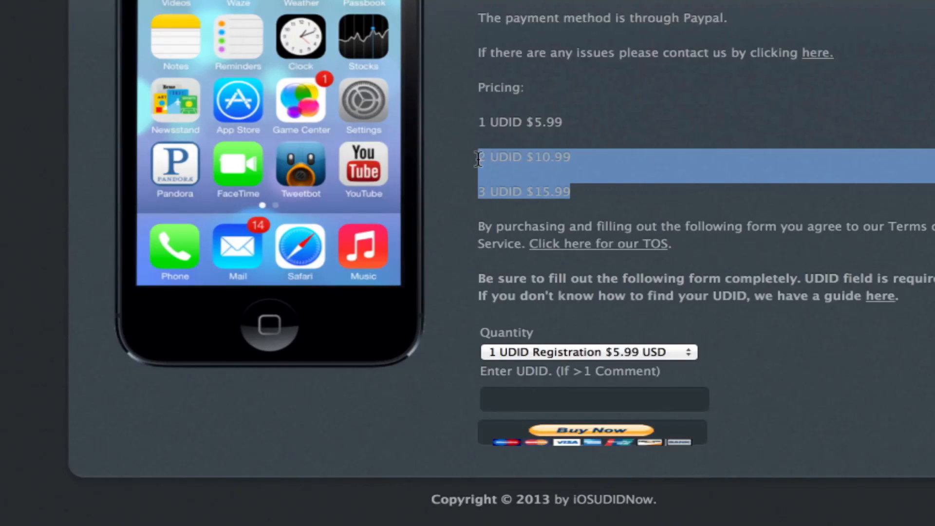